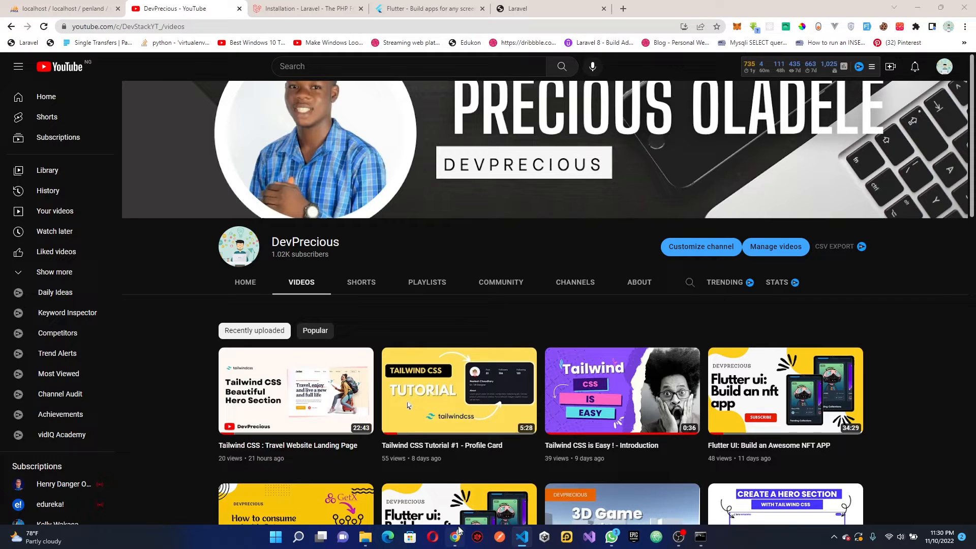
Show the default Laravel welcome page served at 127.0.0.1:8000 in Chrome
{"action": "left_click", "coordinate": [551, 8]}
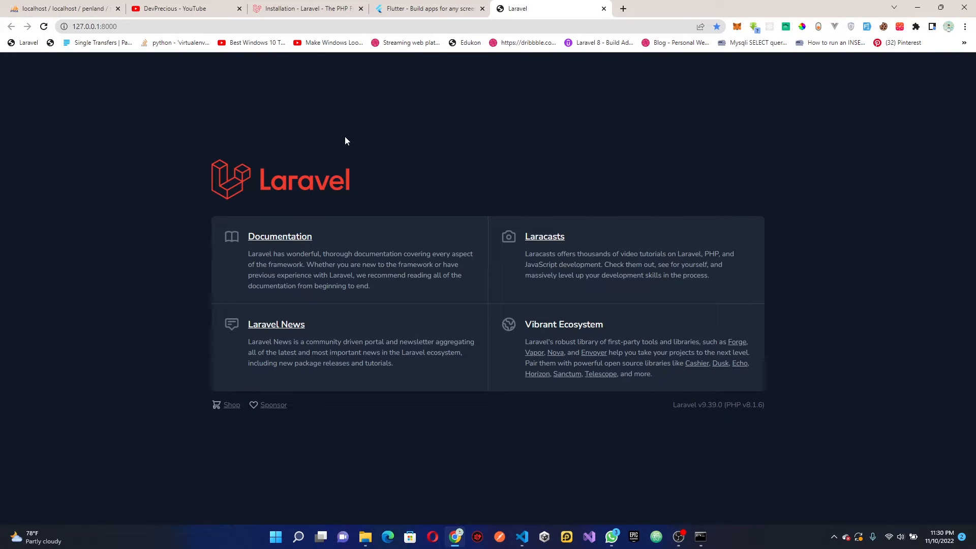
{"action": "mouse_move", "coordinate": [336, 212]}
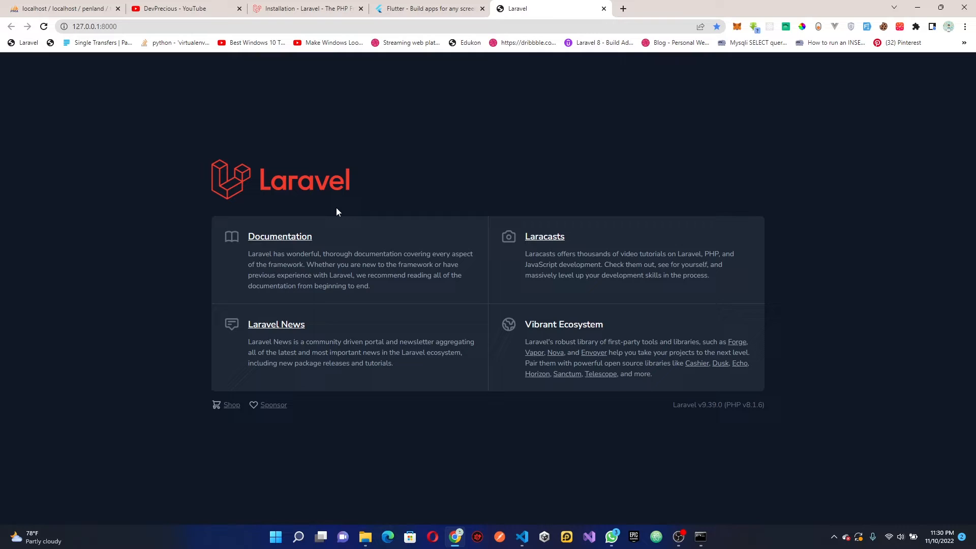
Open Sanctum under Packages in the Laravel docs and scroll to its Installation section
{"action": "left_click", "coordinate": [305, 8]}
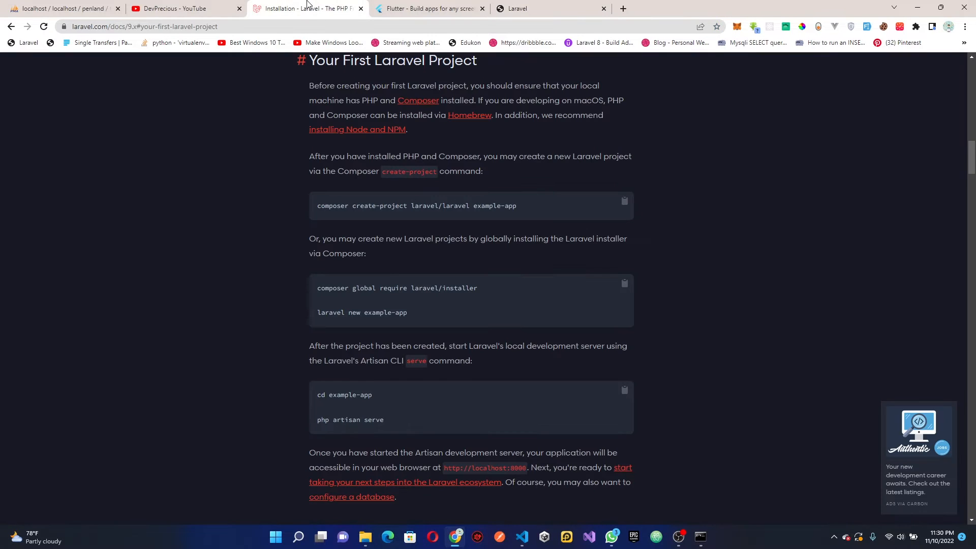
{"action": "scroll", "scroll_direction": "down", "scroll_amount": 3}
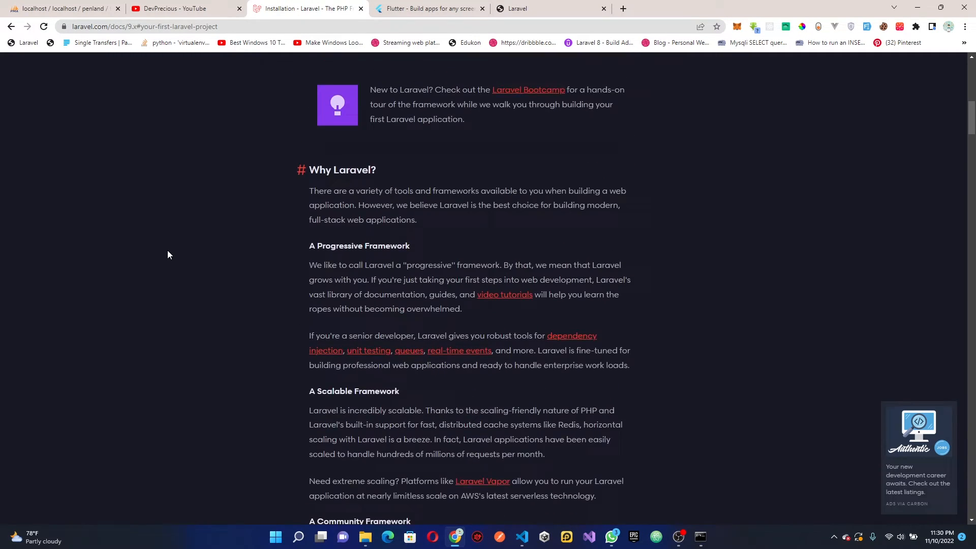
{"action": "scroll", "scroll_direction": "up", "scroll_amount": 3}
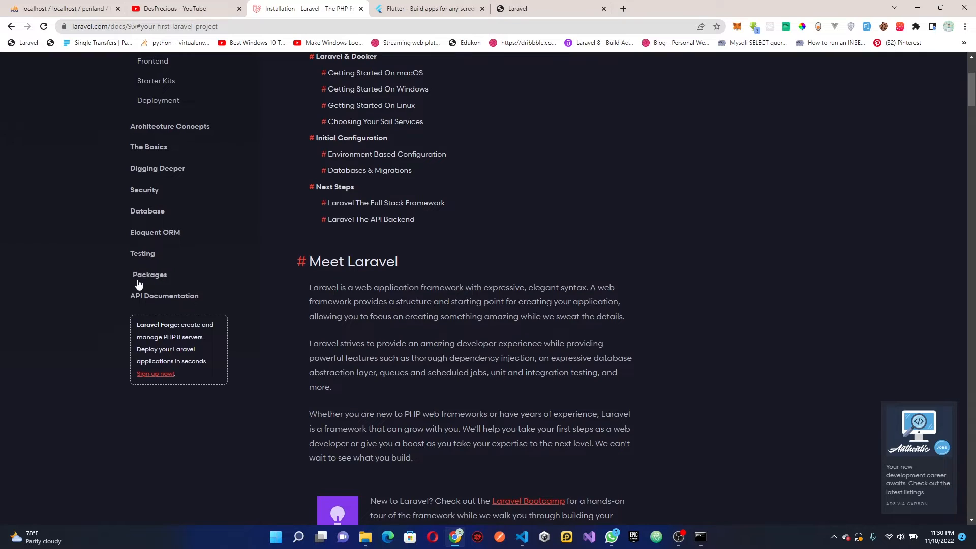
{"action": "left_click", "coordinate": [149, 275]}
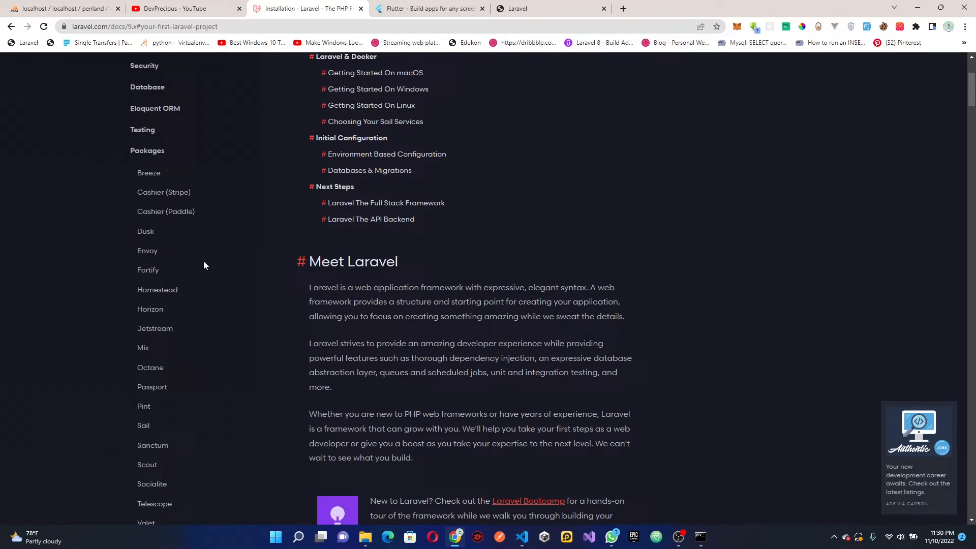
{"action": "scroll", "scroll_direction": "down", "scroll_amount": 3}
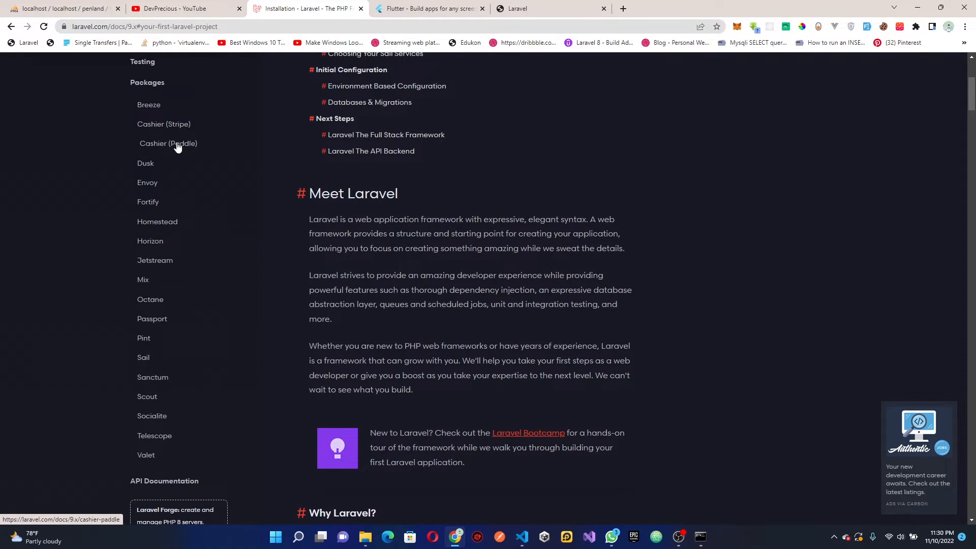
{"action": "mouse_move", "coordinate": [150, 219]}
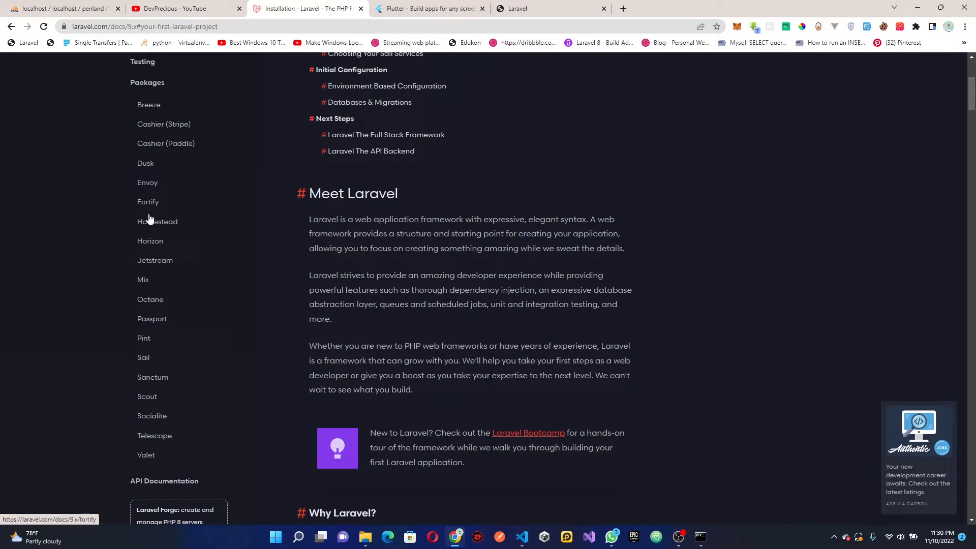
{"action": "left_click", "coordinate": [153, 379]}
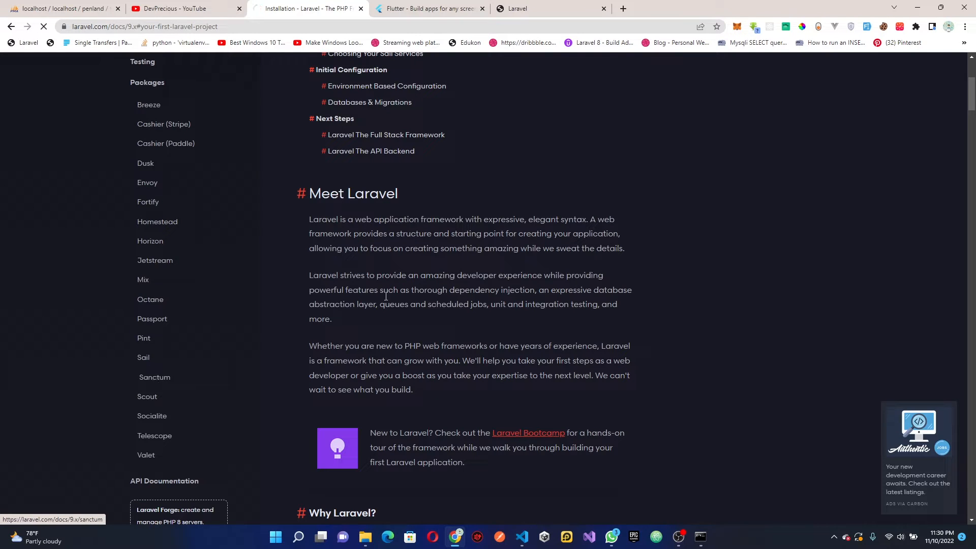
{"action": "left_click", "coordinate": [154, 377]}
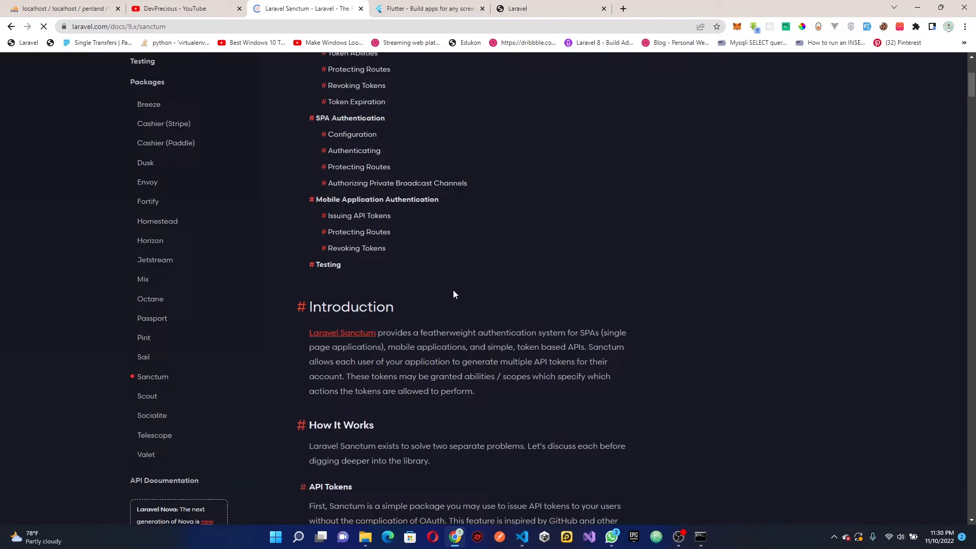
{"action": "scroll", "scroll_direction": "down", "scroll_amount": 3}
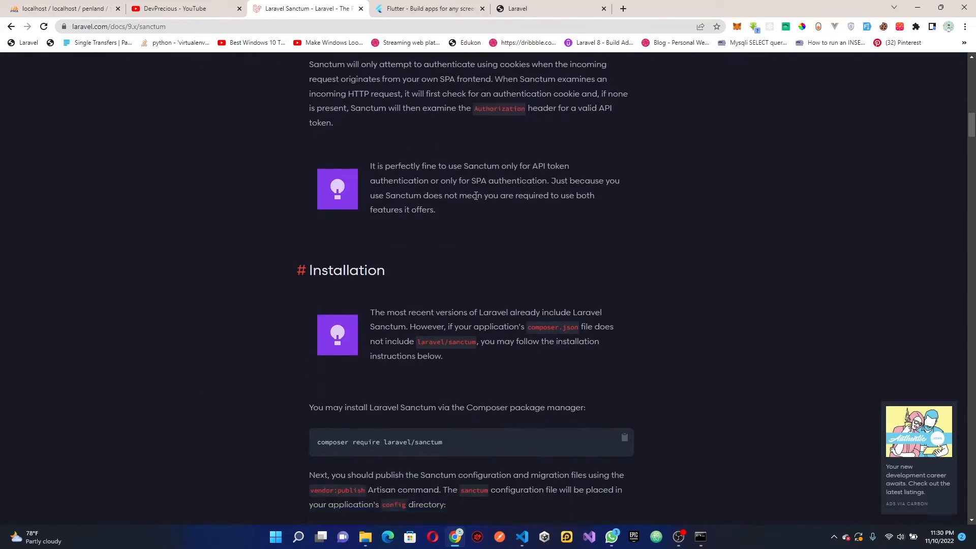
{"action": "scroll", "scroll_direction": "down", "scroll_amount": 3}
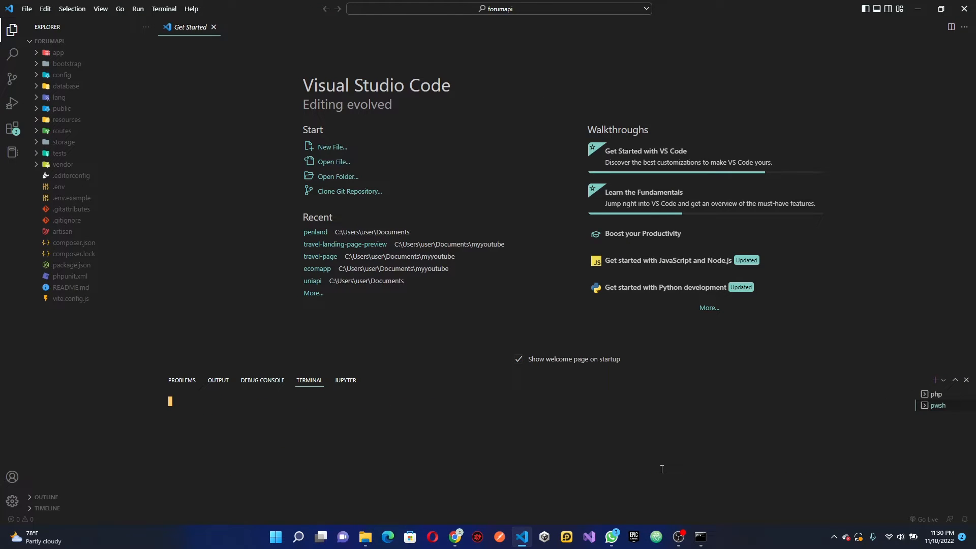
Run composer require laravel/sanctum in the forumapi project's terminal
{"action": "type", "text": "composer require laravel/sanctum"}
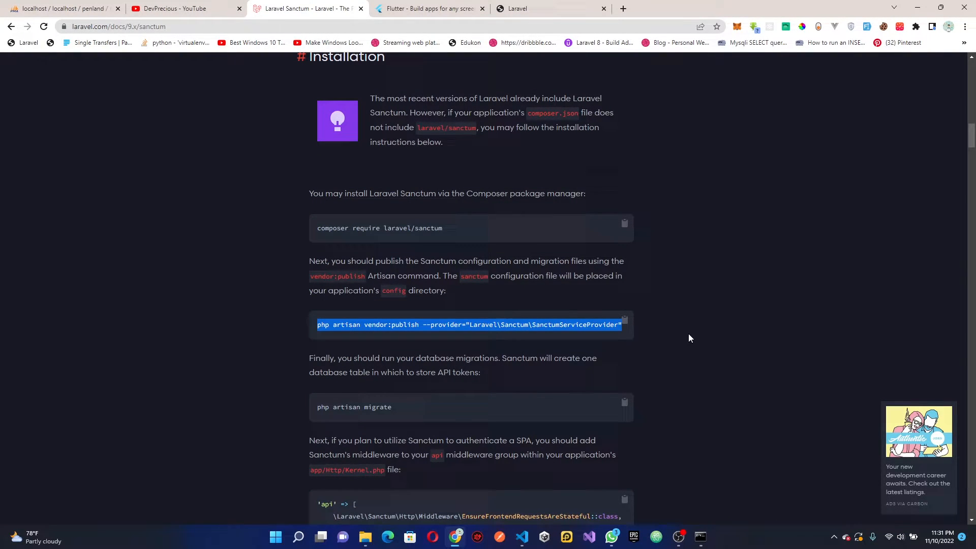
Copy Sanctum's php artisan vendor:publish command and scroll on to the middleware notes
{"action": "left_click", "coordinate": [522, 537]}
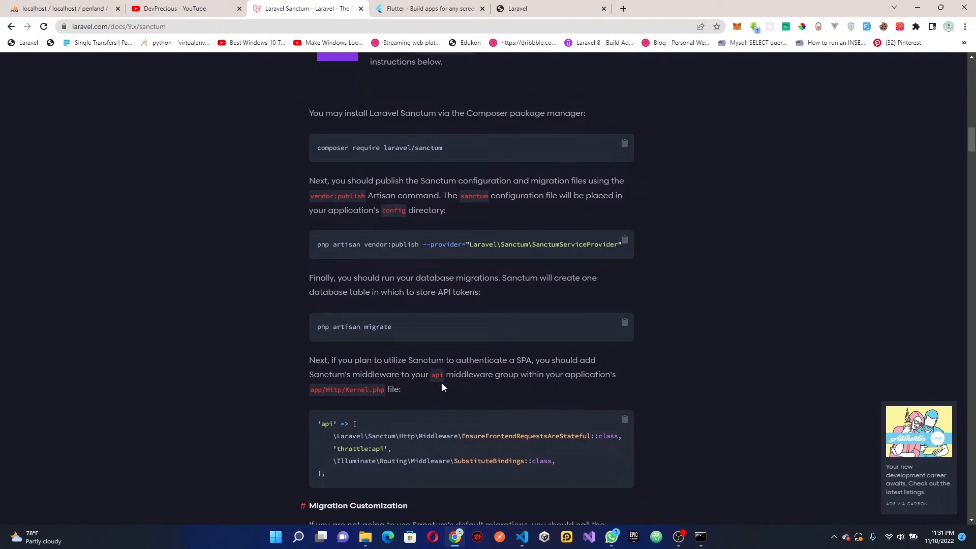
{"action": "scroll", "scroll_direction": "down", "scroll_amount": 3}
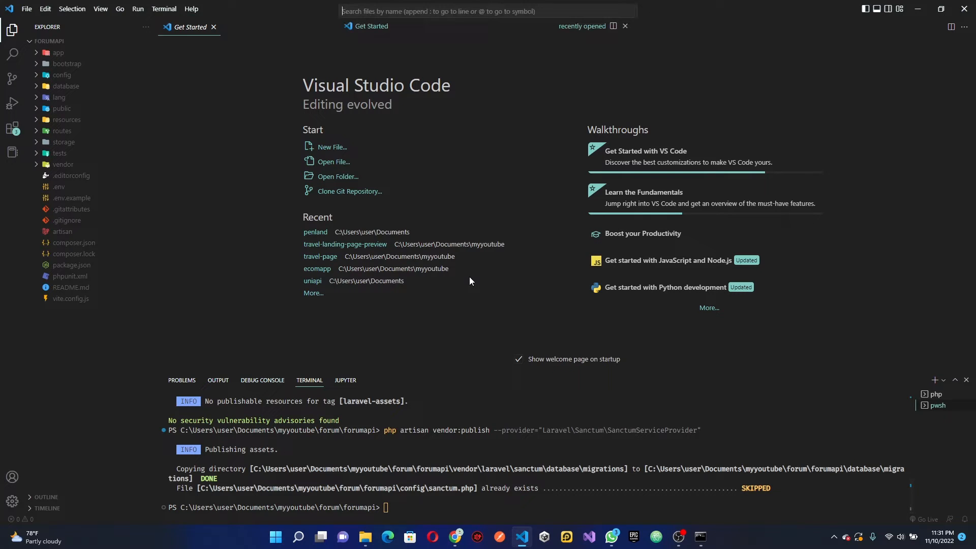
Uncomment EnsureFrontendRequestsAreStateful in the 'api' middleware group of app/Http/Kernel.php
{"action": "type", "text": "Ker"}
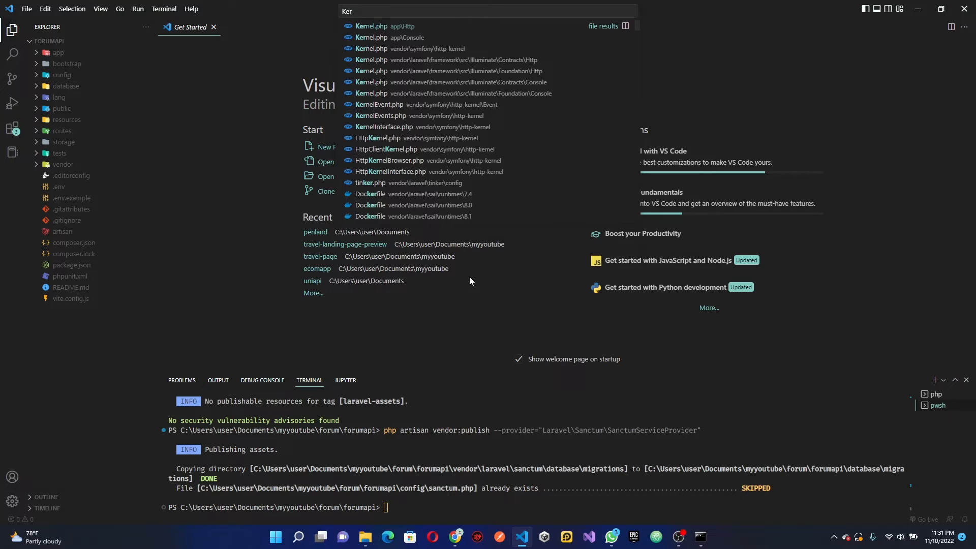
{"action": "left_click", "coordinate": [371, 26]}
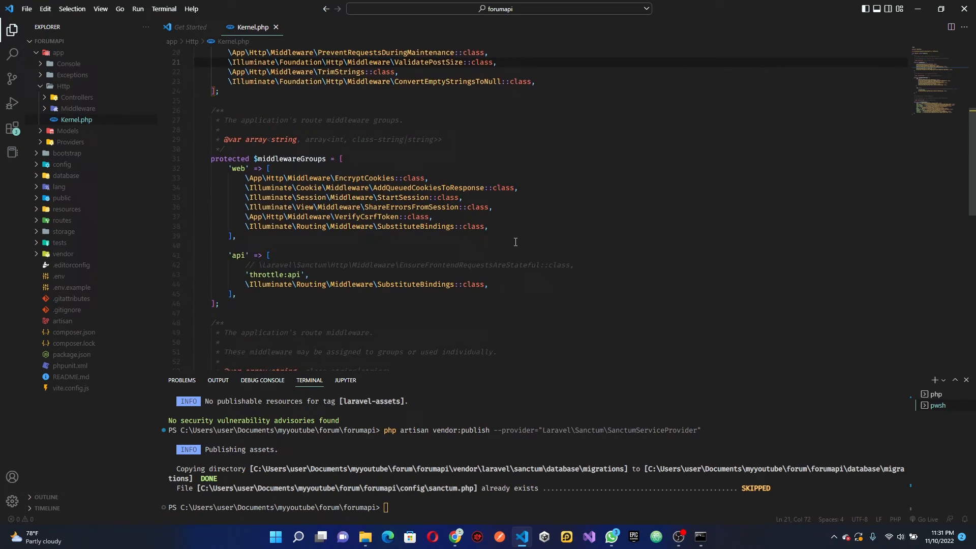
{"action": "scroll", "scroll_direction": "down", "scroll_amount": 3}
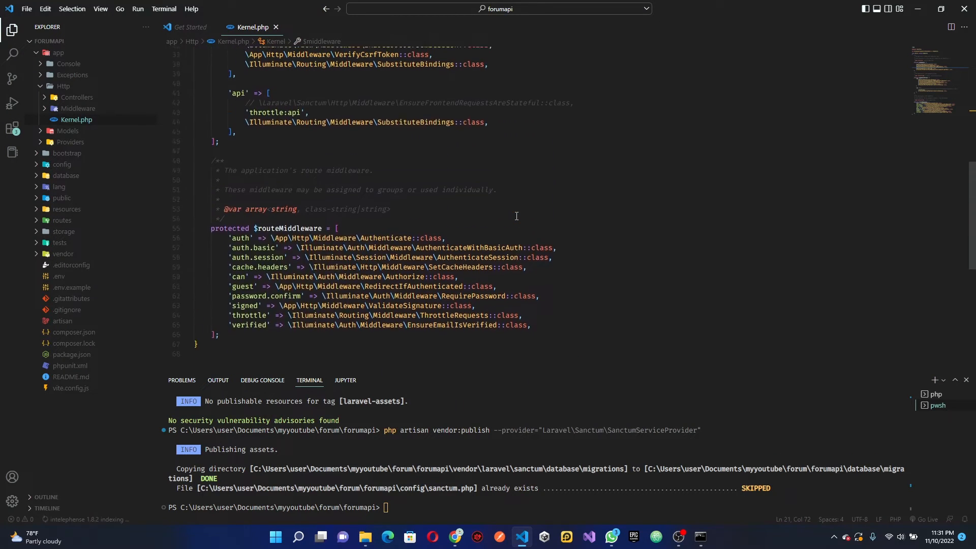
{"action": "left_click", "coordinate": [573, 234]}
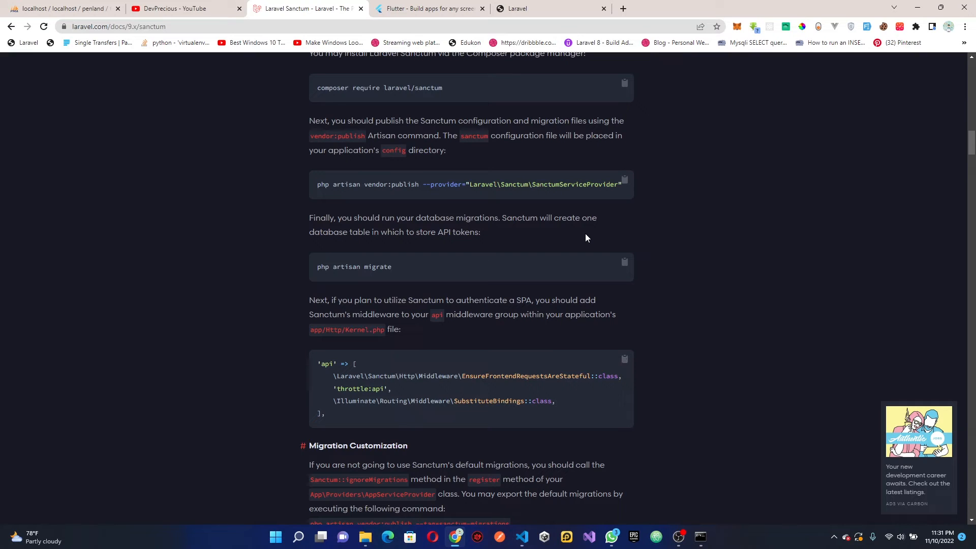
{"action": "left_click", "coordinate": [522, 537]}
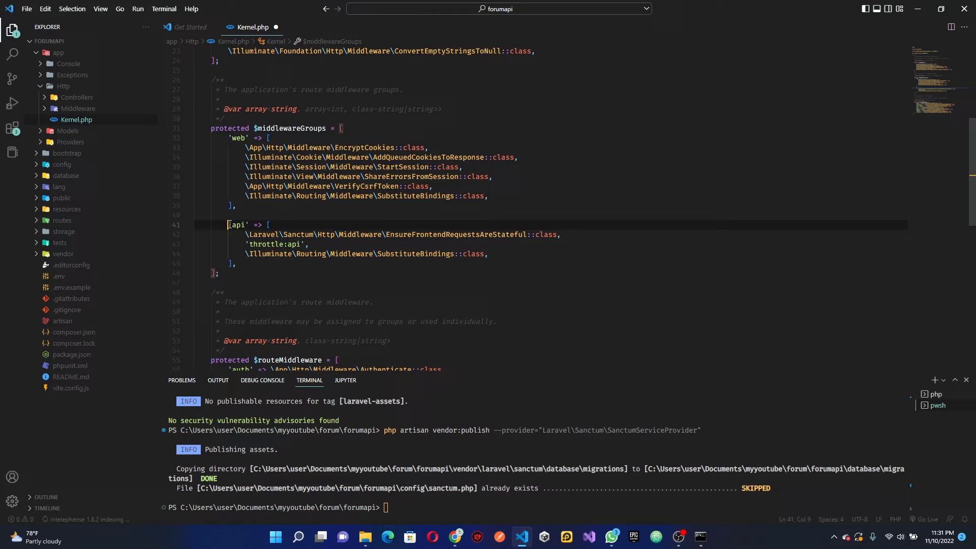
{"action": "left_click_drag", "start_coordinate": [229, 224], "coordinate": [236, 263]}
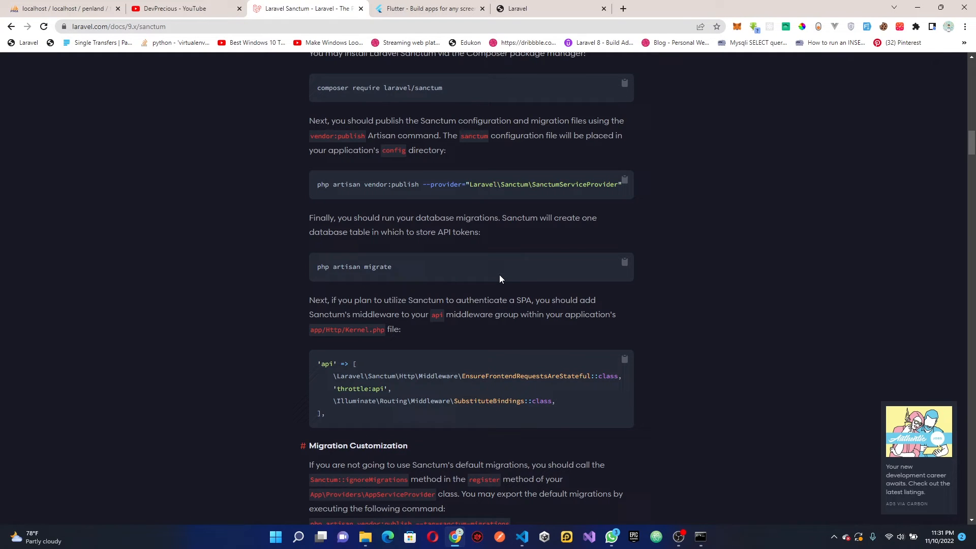
{"action": "scroll", "scroll_direction": "down", "scroll_amount": 3}
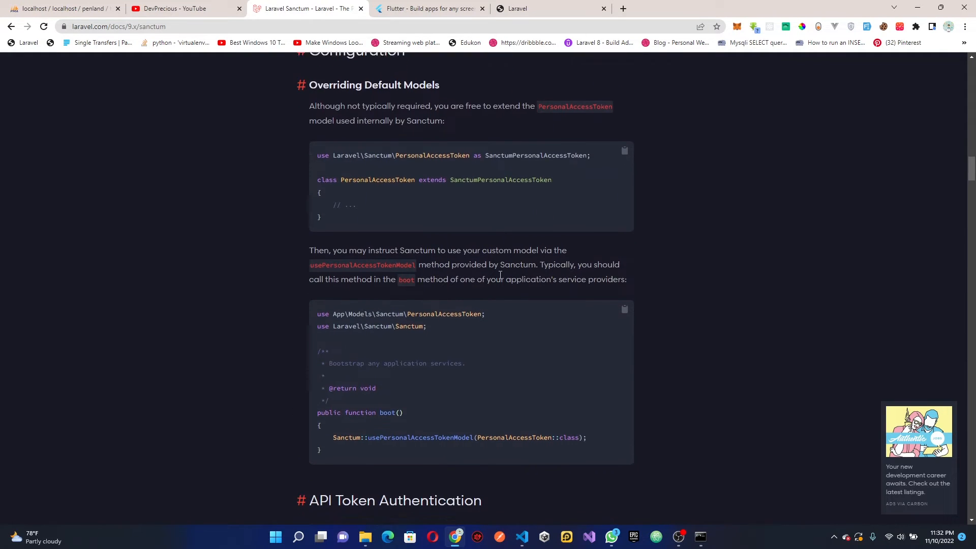
Return to VS Code and close the Kernel.php tab
{"action": "left_click", "coordinate": [521, 536]}
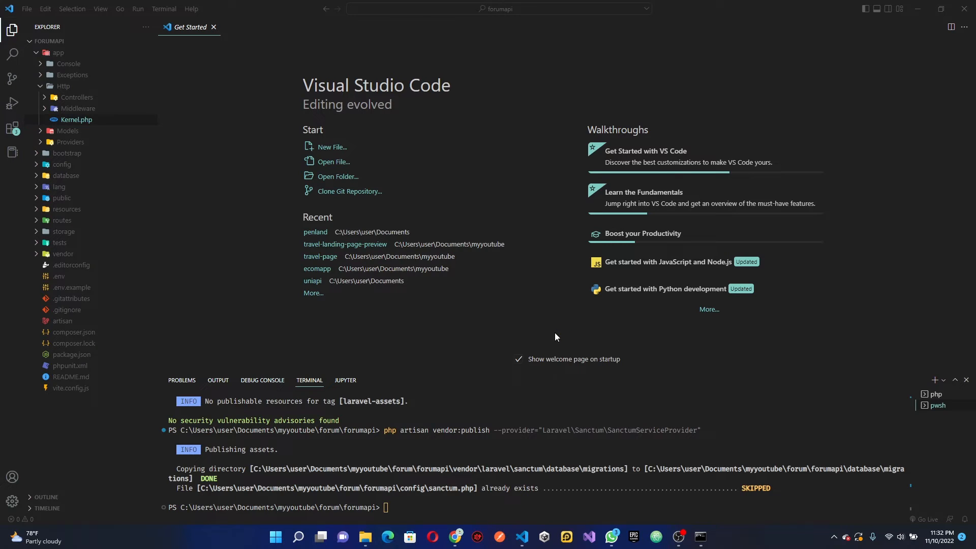
Switch to Postman and create a new empty Untitled GET request
{"action": "left_click", "coordinate": [499, 540]}
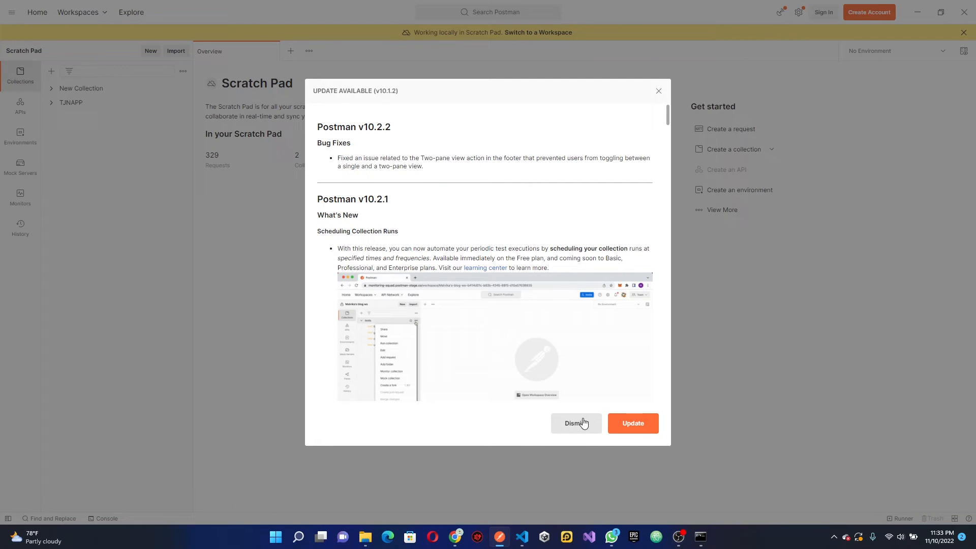
{"action": "left_click", "coordinate": [574, 423]}
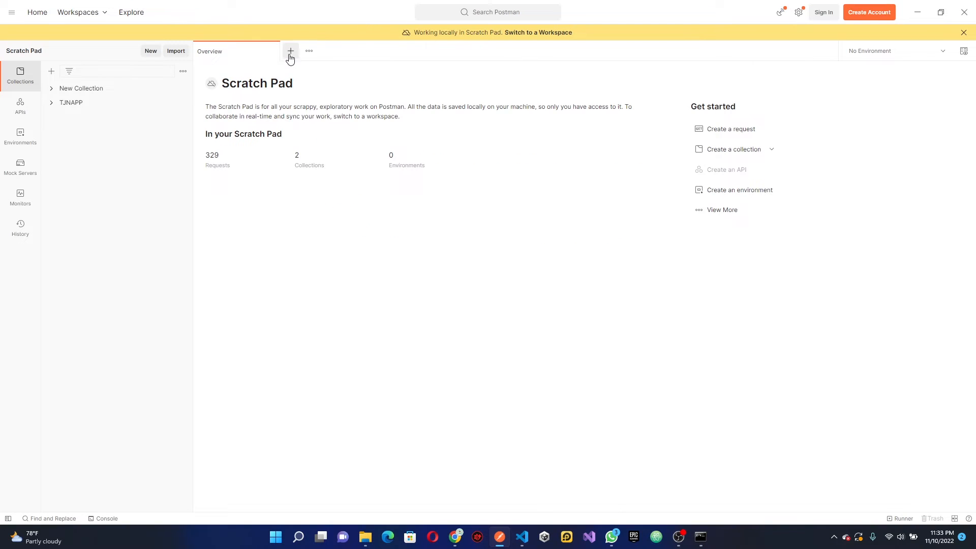
{"action": "left_click", "coordinate": [290, 50]}
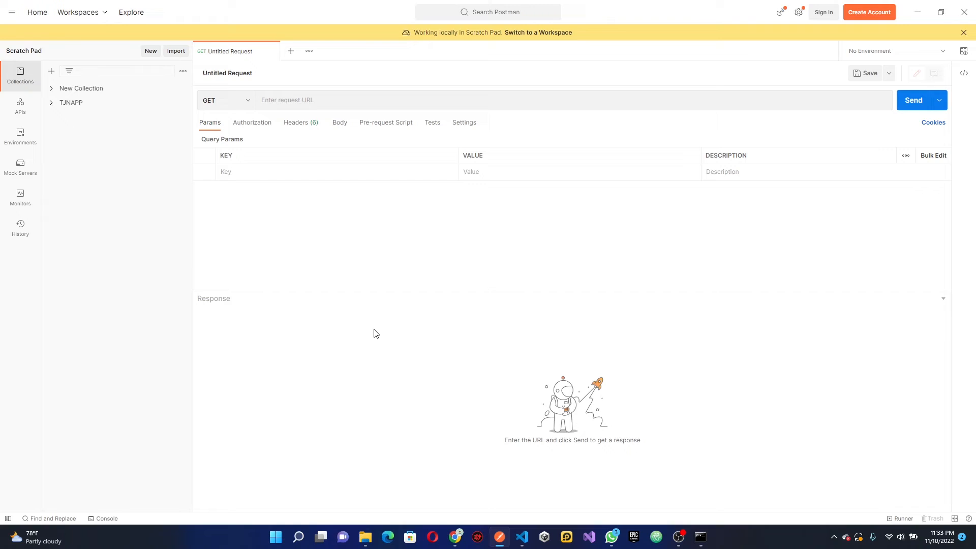
Open routes/api.php and begin a Route::get('/test') definition
{"action": "left_click", "coordinate": [522, 537]}
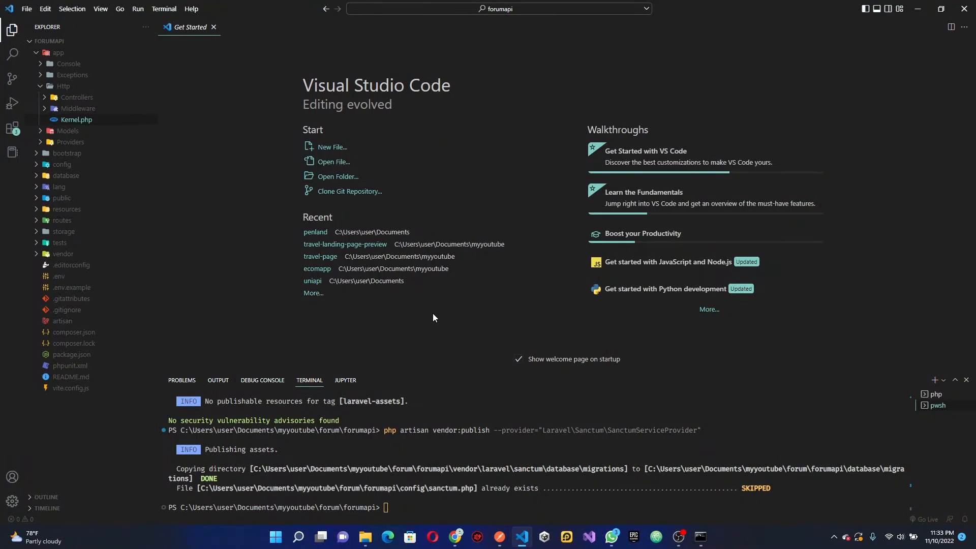
{"action": "type", "text": "api"}
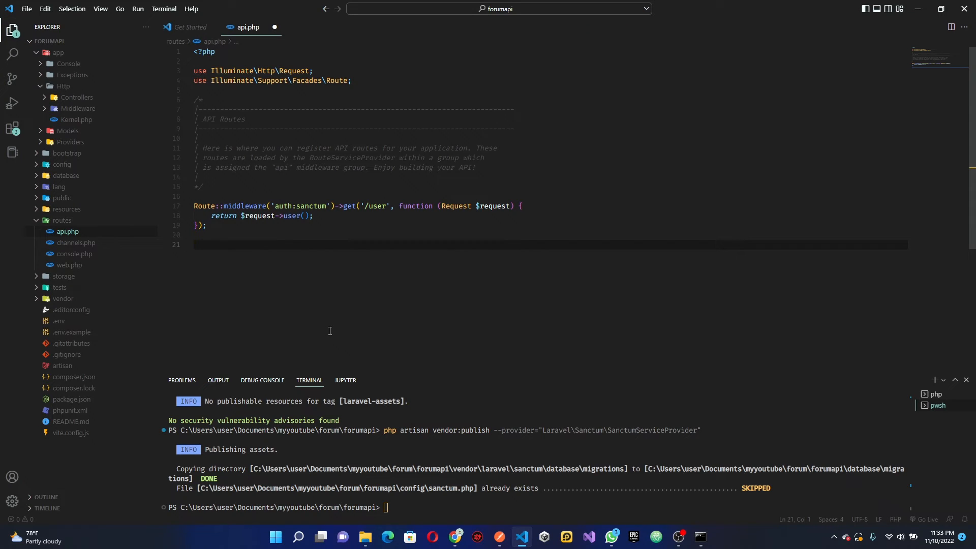
{"action": "type", "text": "Route"}
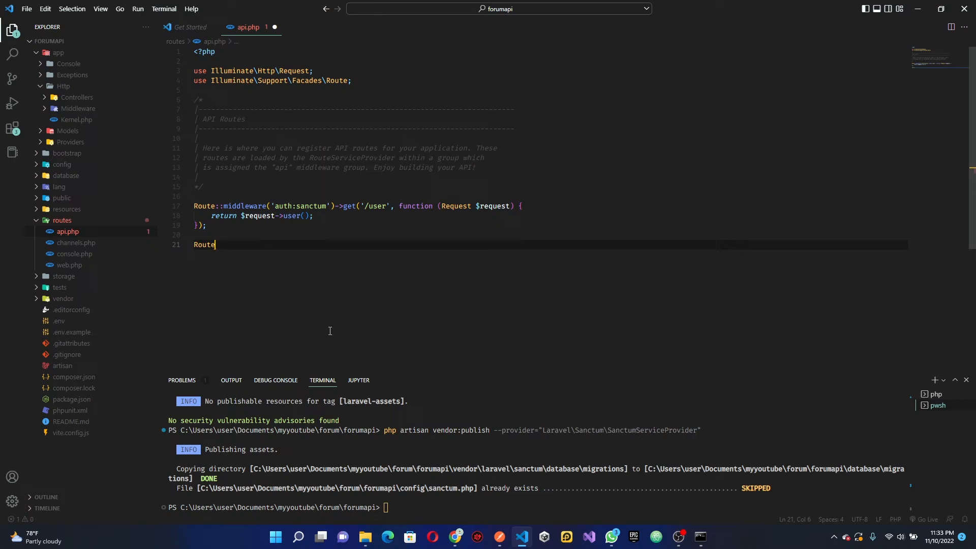
{"action": "type", "text": "::get("}
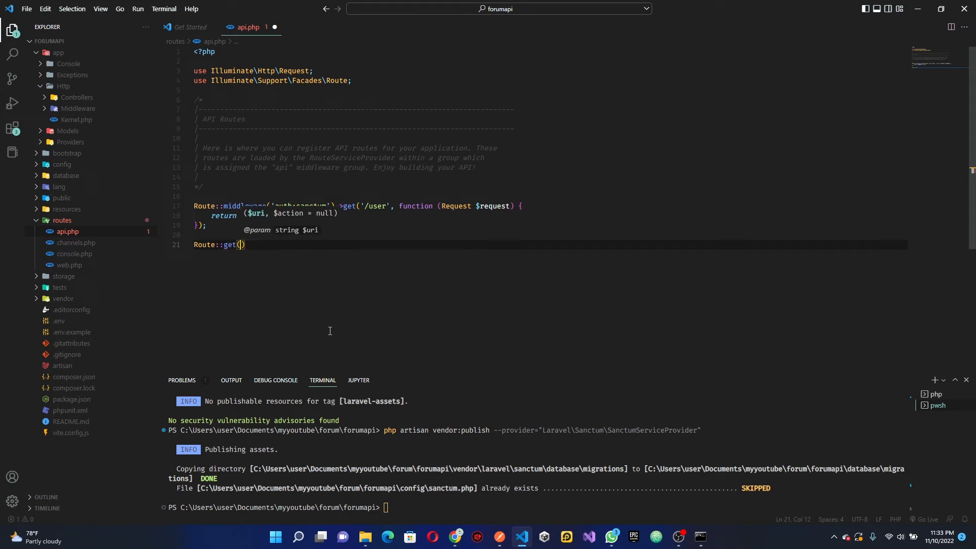
{"action": "type", "text": "'/'"}
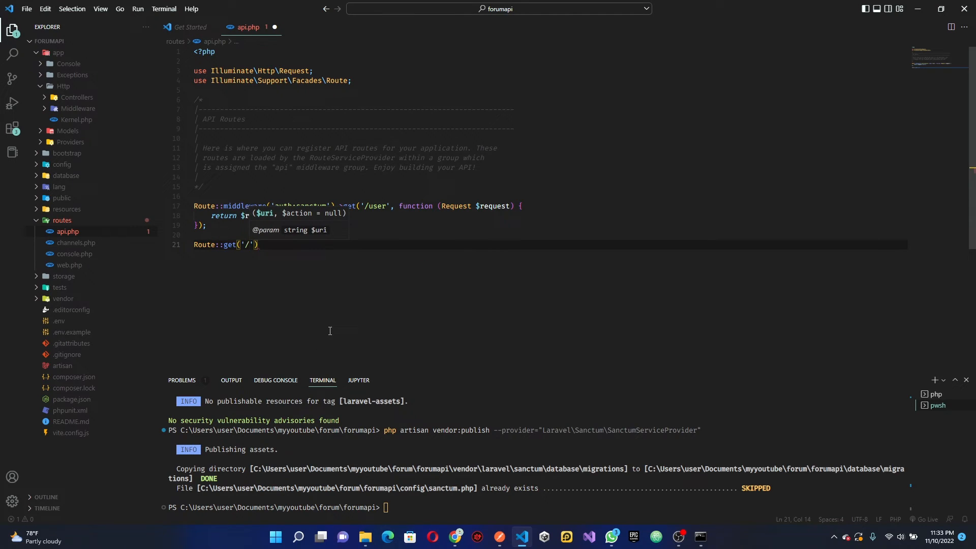
{"action": "type", "text": "t"}
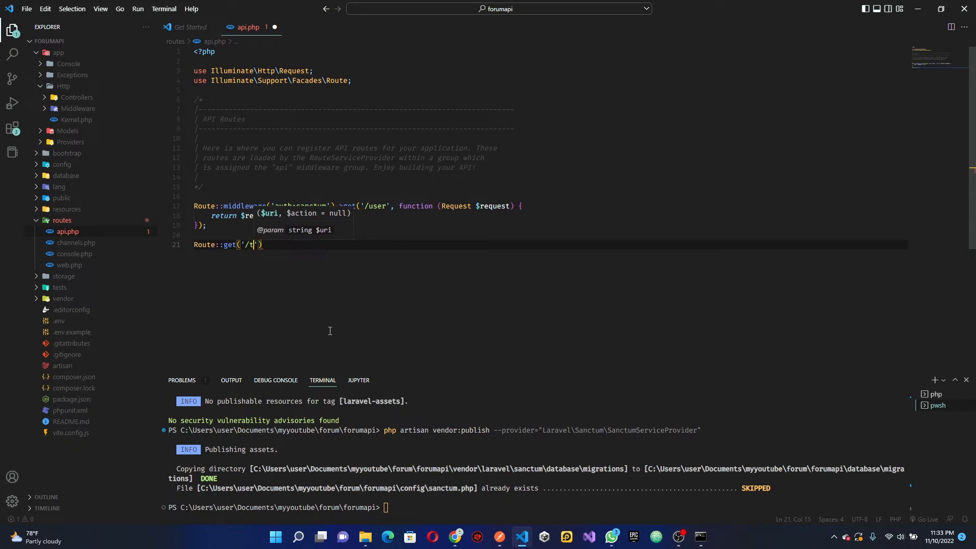
{"action": "type", "text": "est"}
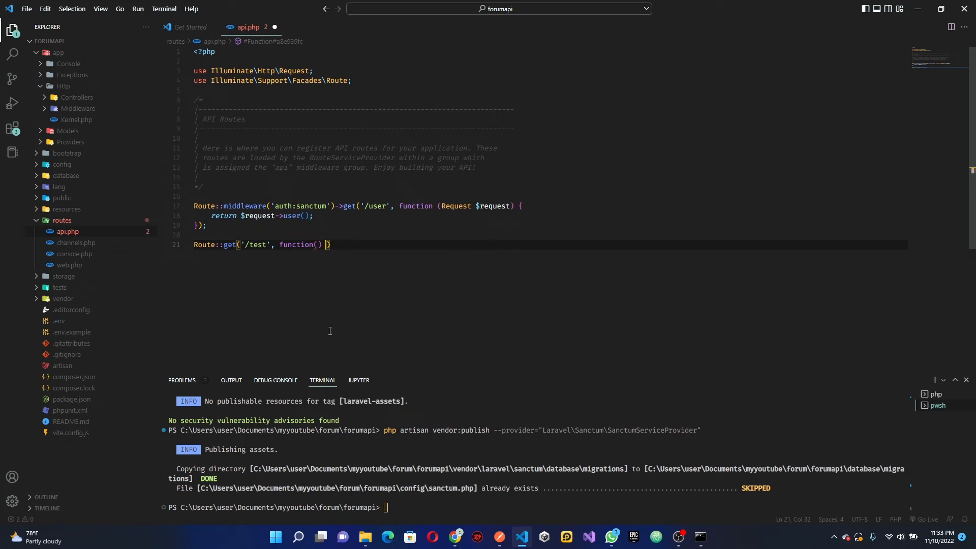
Make the /test route return response(['message' => 'Api is working'])
{"action": "type", "text": "{"}
{"action": "type", "text": "retu"}
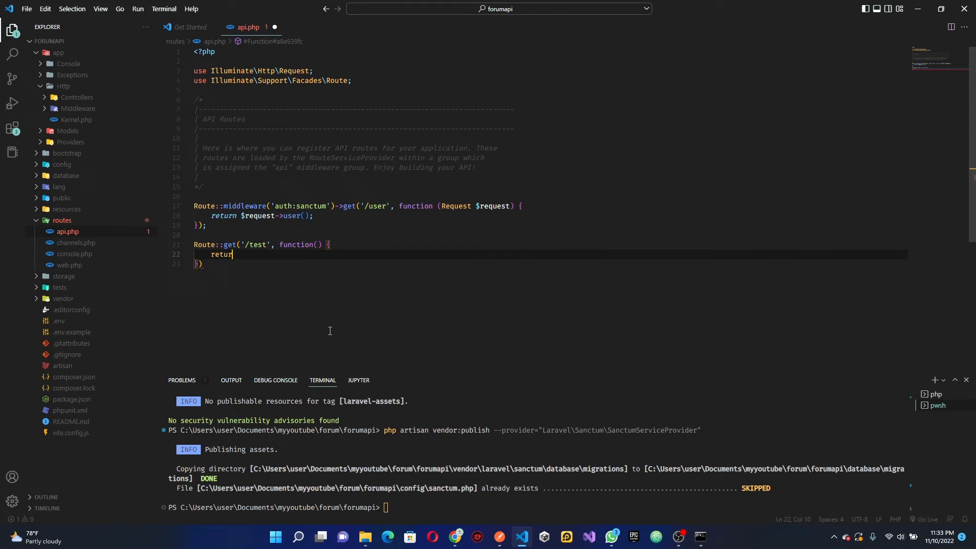
{"action": "type", "text": "response(["}
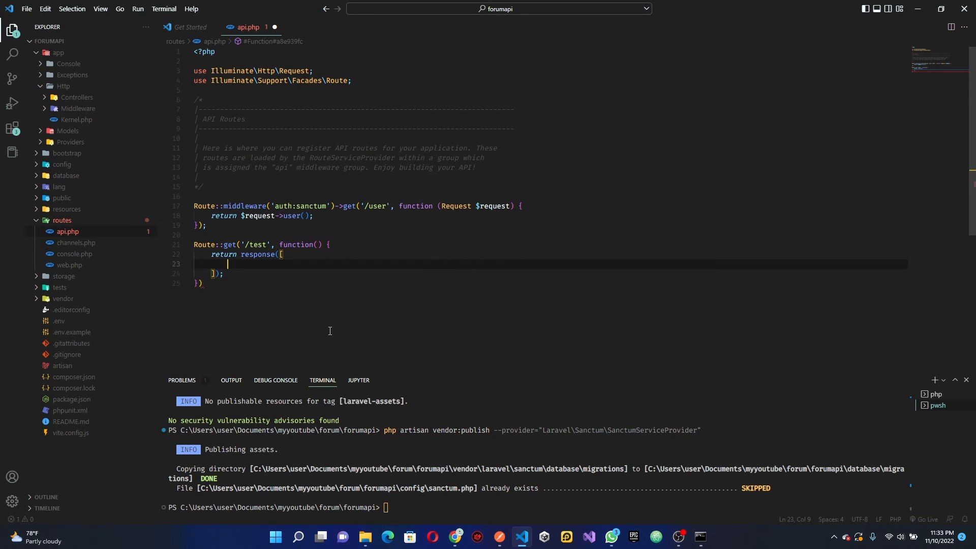
{"action": "type", "text": "'messa"}
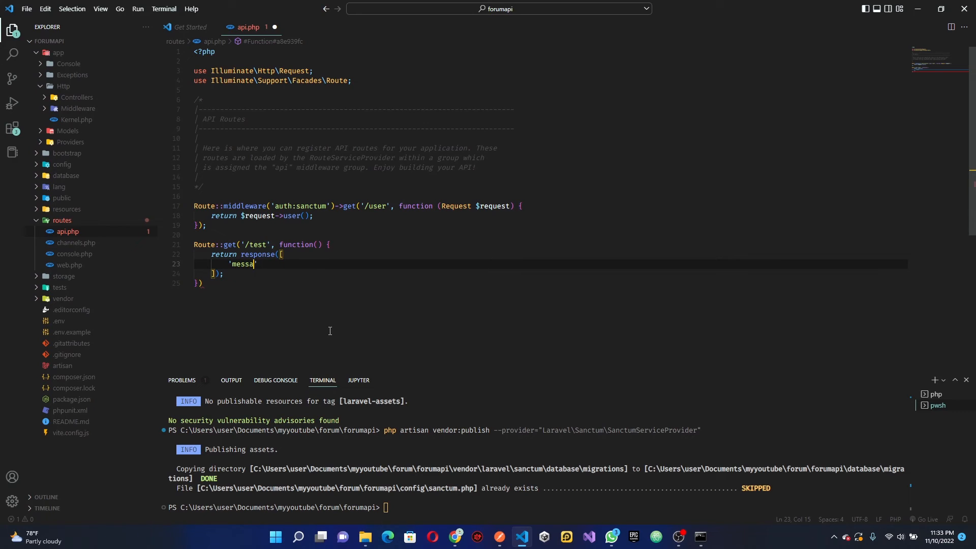
{"action": "type", "text": "ge' =>"}
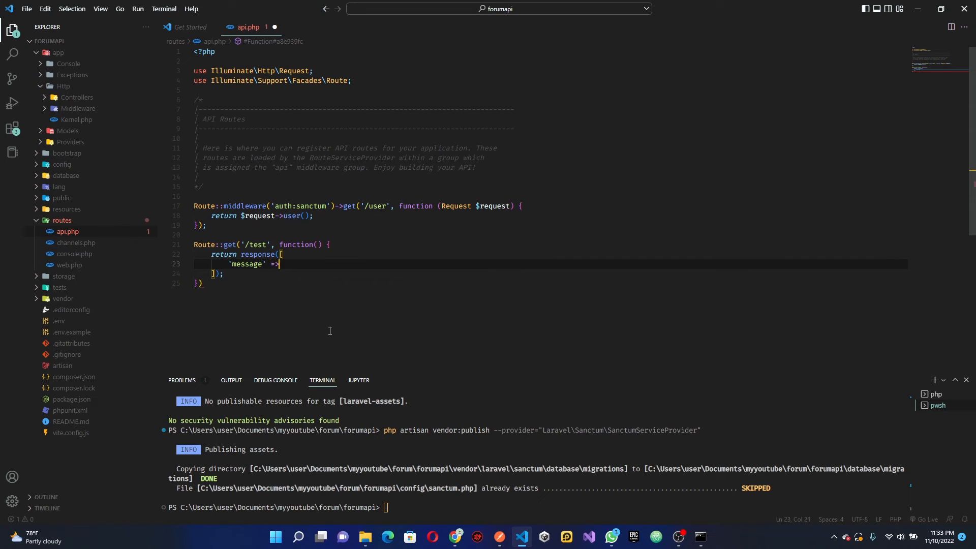
{"action": "type", "text": "'Api is"}
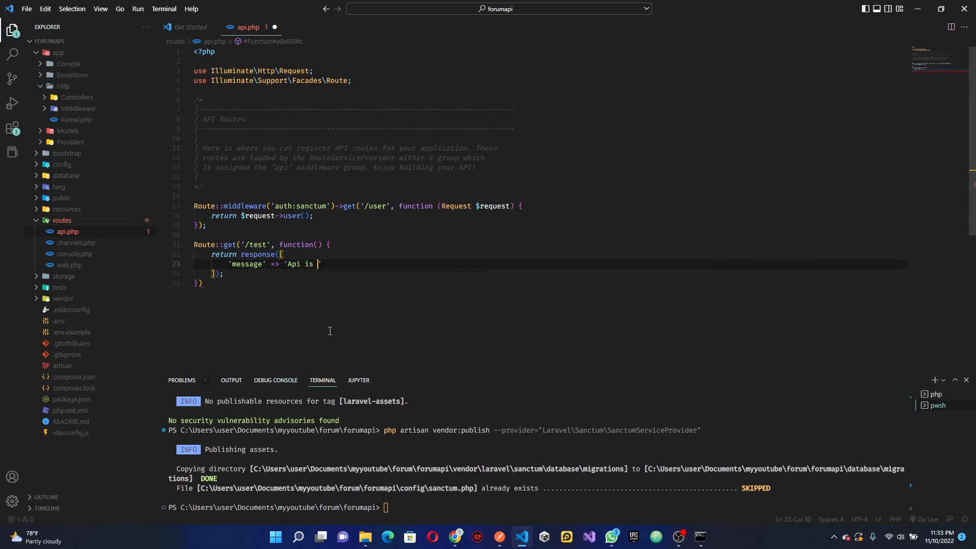
{"action": "type", "text": "working'"}
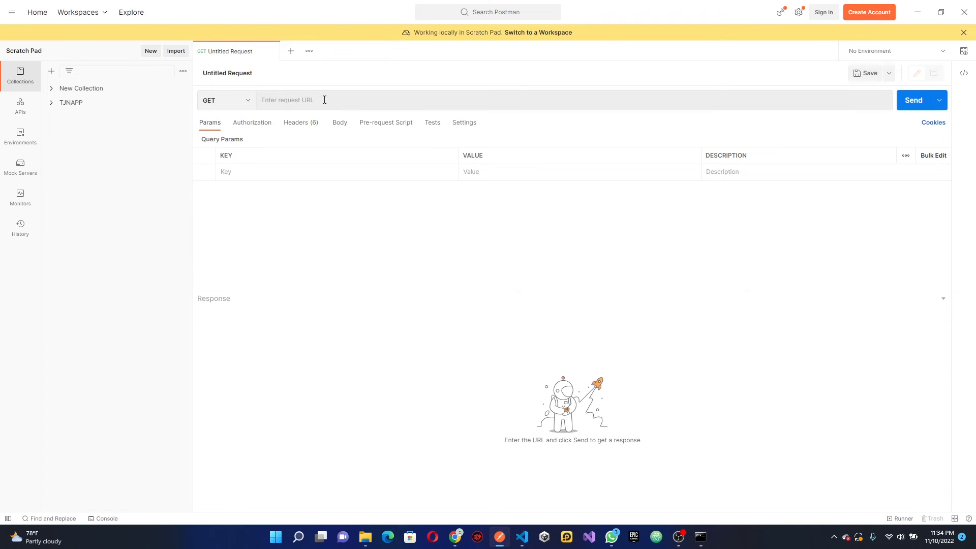
{"action": "type", "text": "12"}
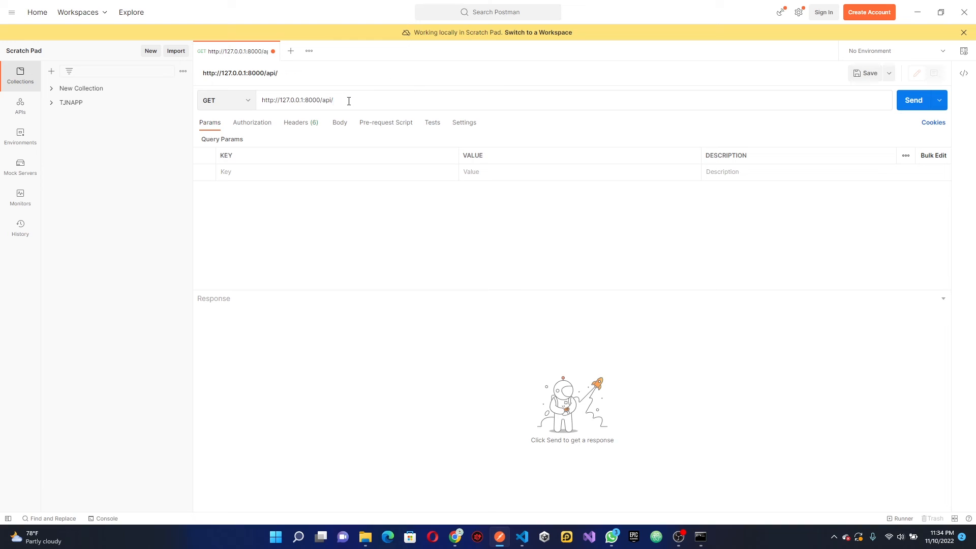
{"action": "type", "text": "test"}
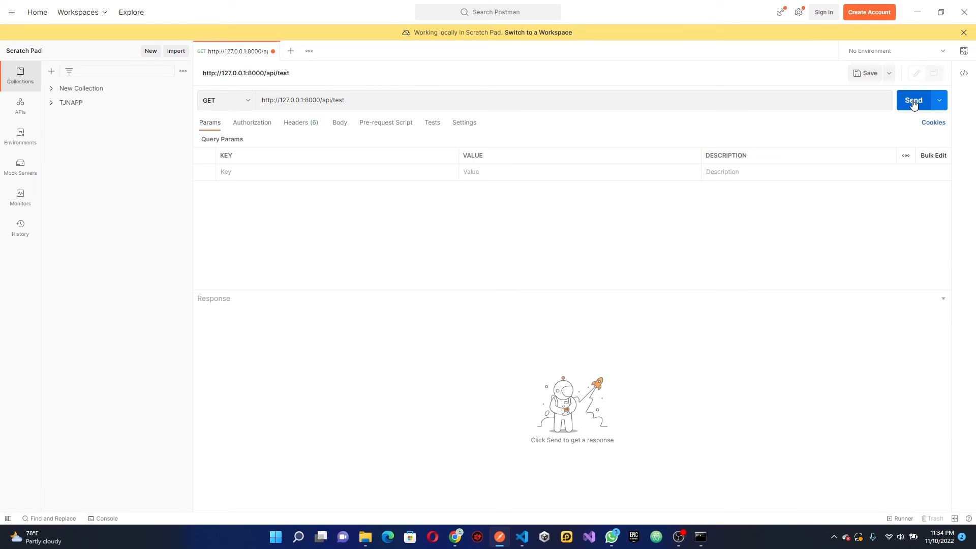
{"action": "left_click", "coordinate": [913, 100]}
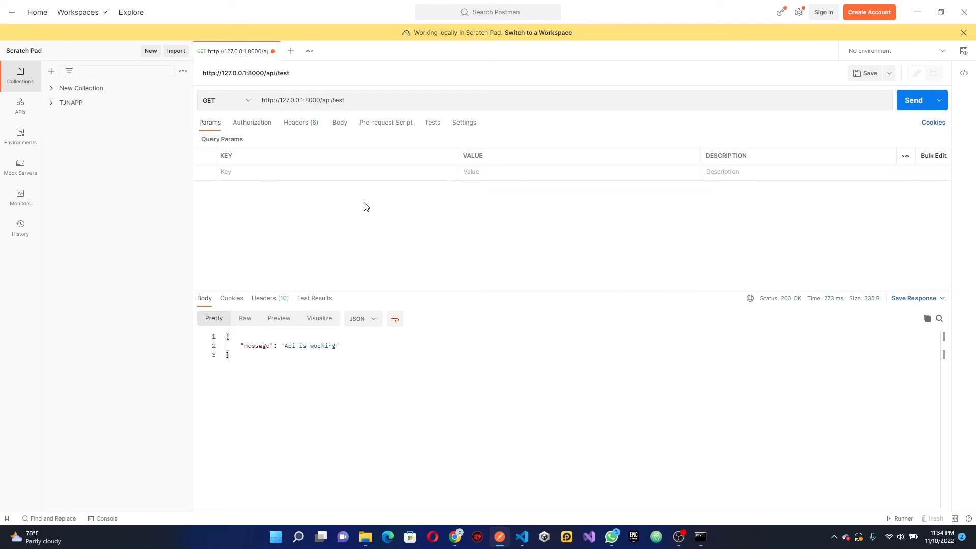
{"action": "left_click", "coordinate": [340, 123]}
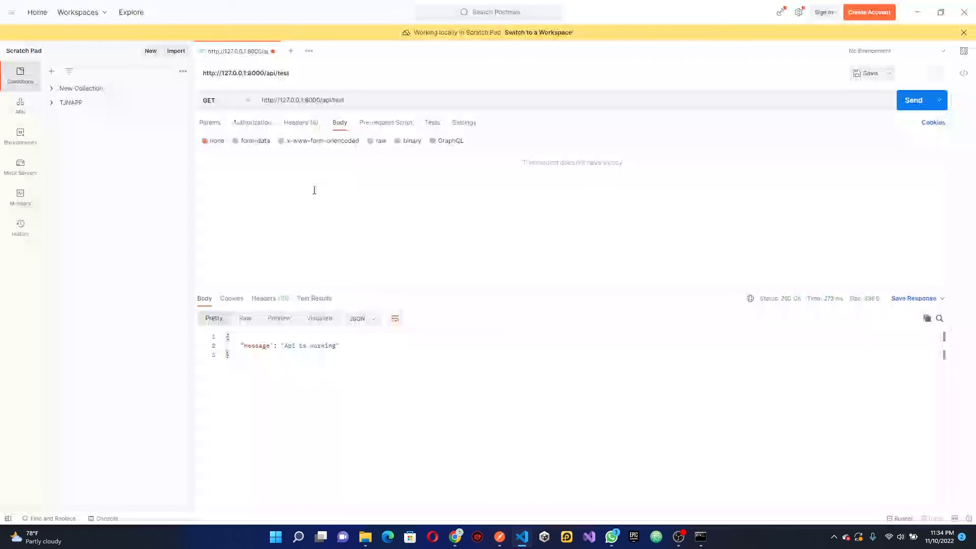
Add an Accept: application/json header and resend the /api/test request
{"action": "left_click", "coordinate": [300, 122]}
{"action": "type", "text": "a"}
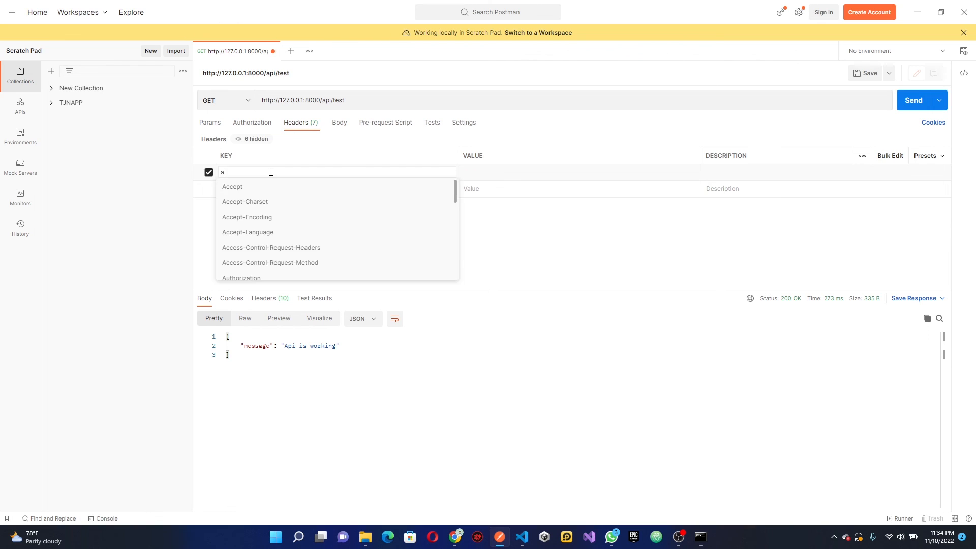
{"action": "left_click", "coordinate": [233, 187]}
{"action": "type", "text": "A"}
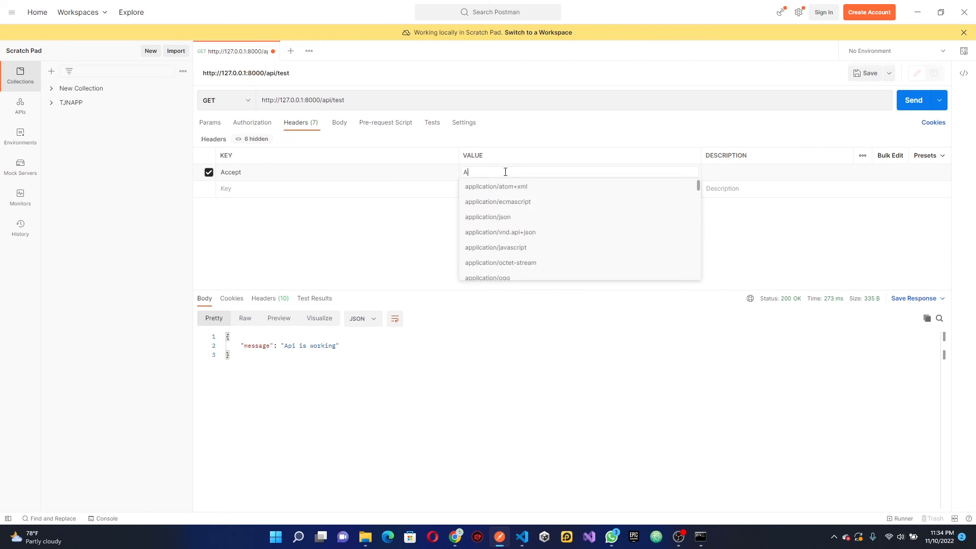
{"action": "type", "text": "pp"}
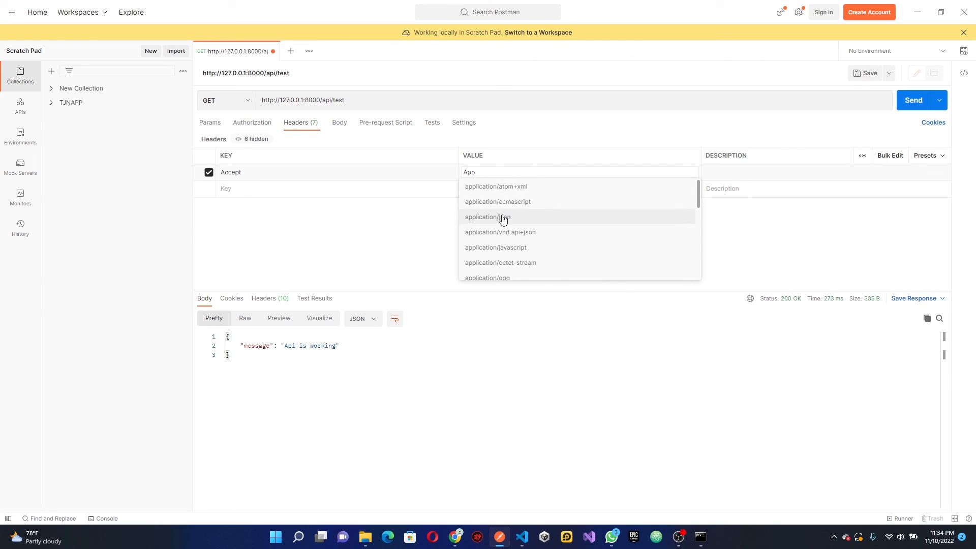
{"action": "left_click", "coordinate": [487, 216]}
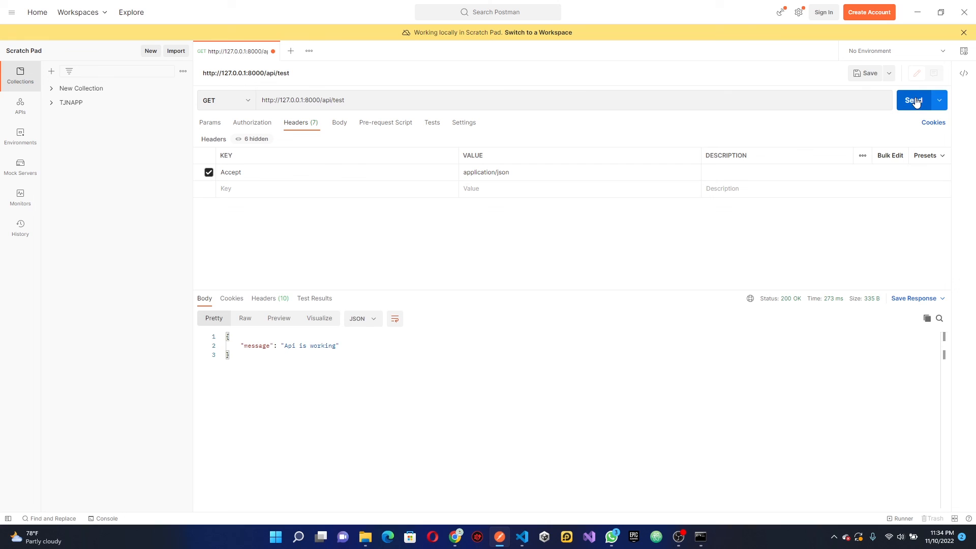
{"action": "left_click", "coordinate": [913, 99]}
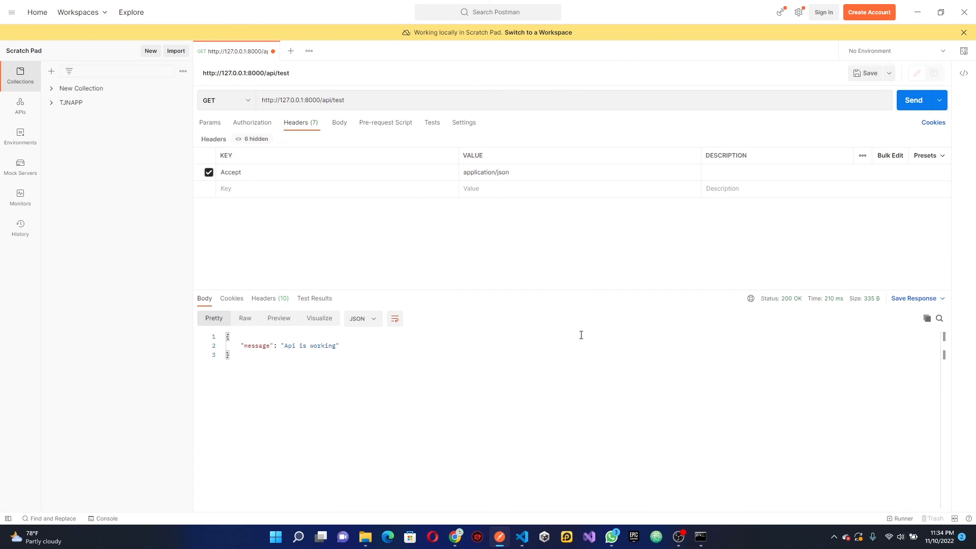